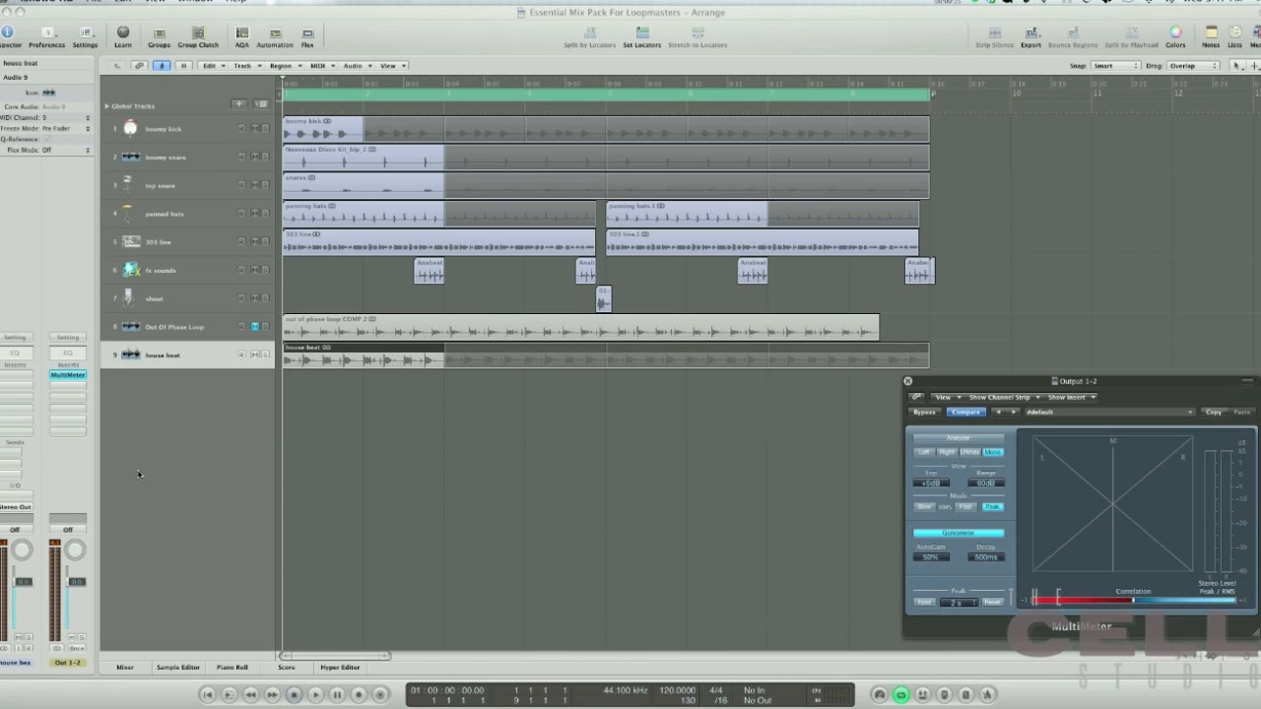
- Confirm the bouncy kick track carries the KICK Less Boom More Snap channel strip setting
{"action": "left_click", "coordinate": [164, 128]}
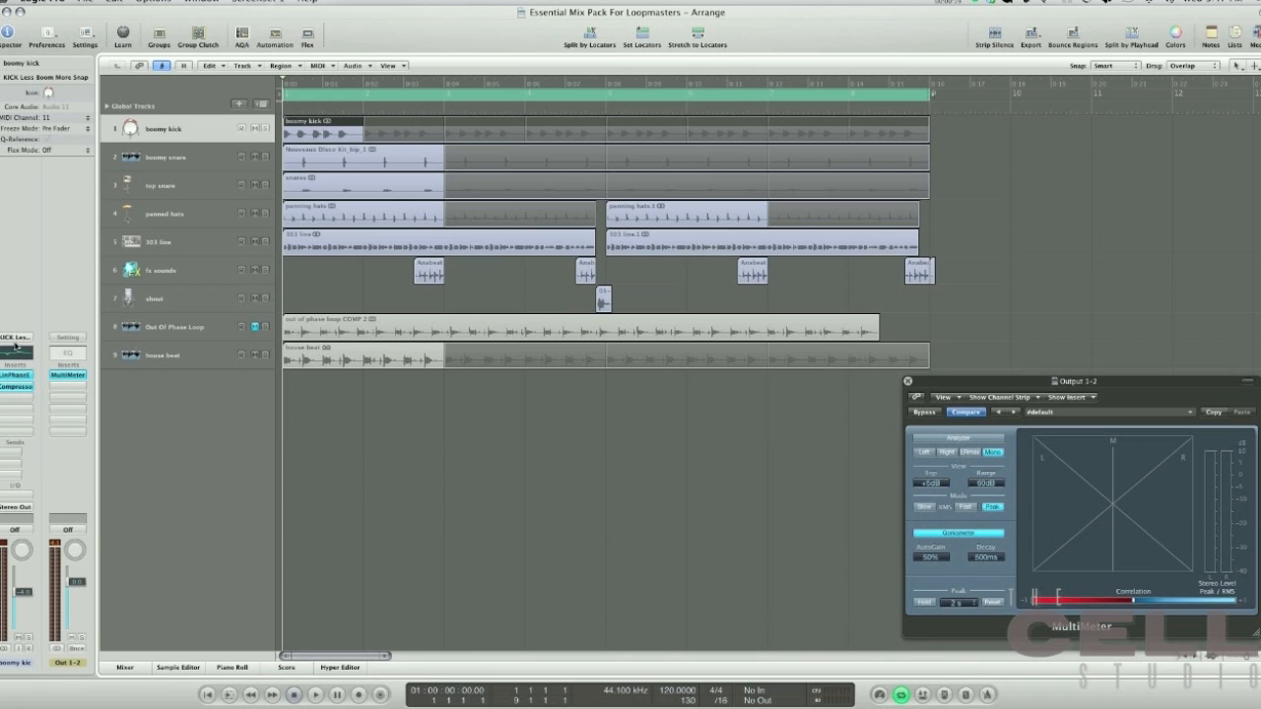
{"action": "left_click", "coordinate": [67, 337]}
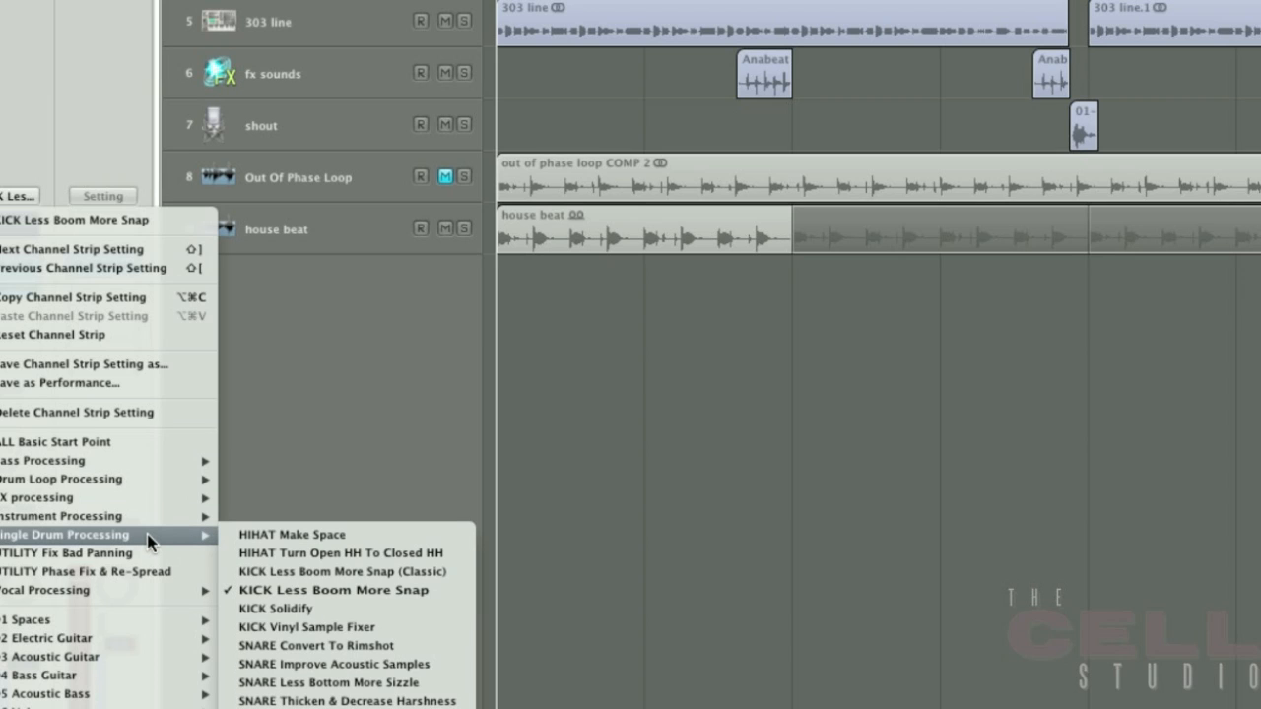
{"action": "mouse_move", "coordinate": [67, 551]}
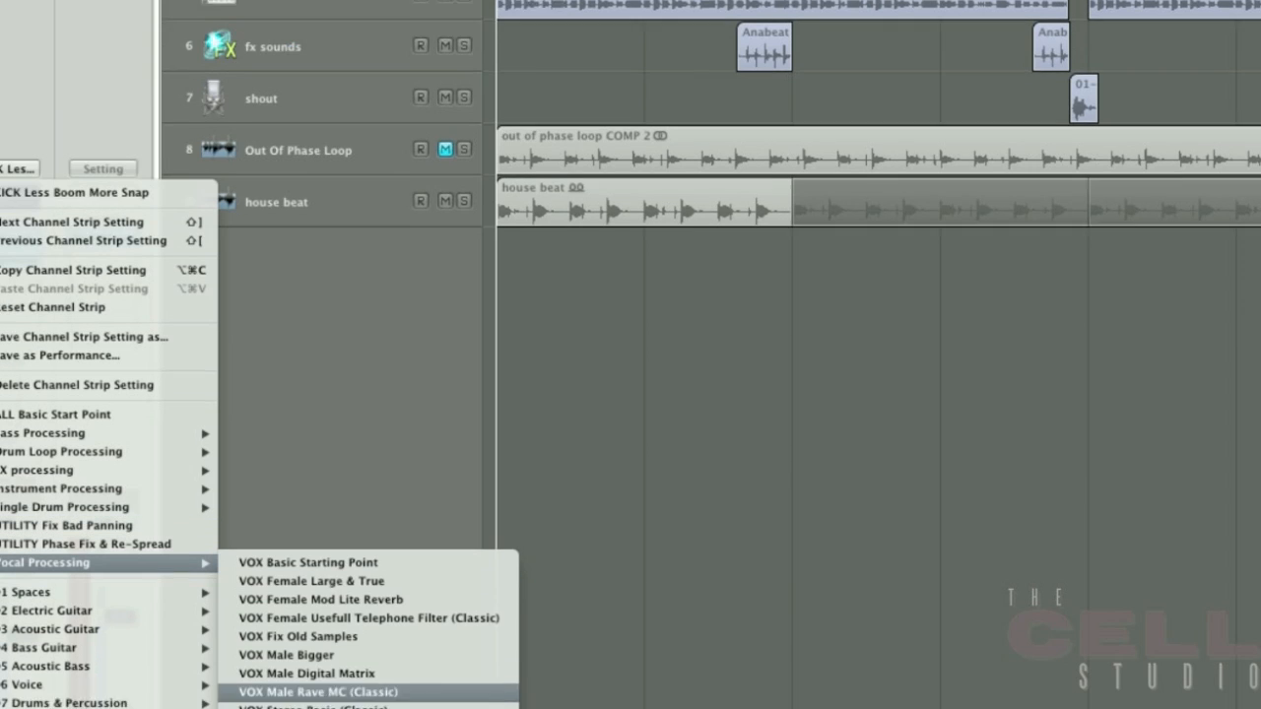
{"action": "scroll", "scroll_direction": "down", "scroll_amount": 3}
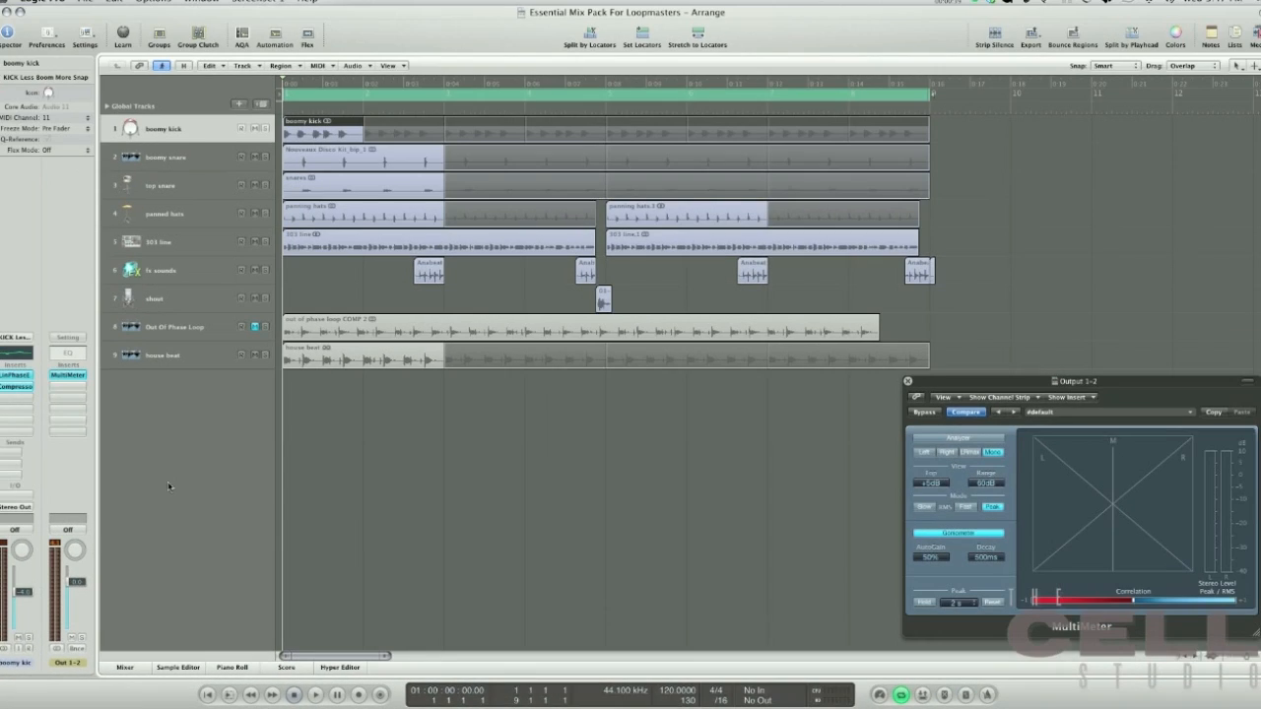
- Select the house beat track and browse its channel strip setting presets
{"action": "left_click", "coordinate": [160, 185]}
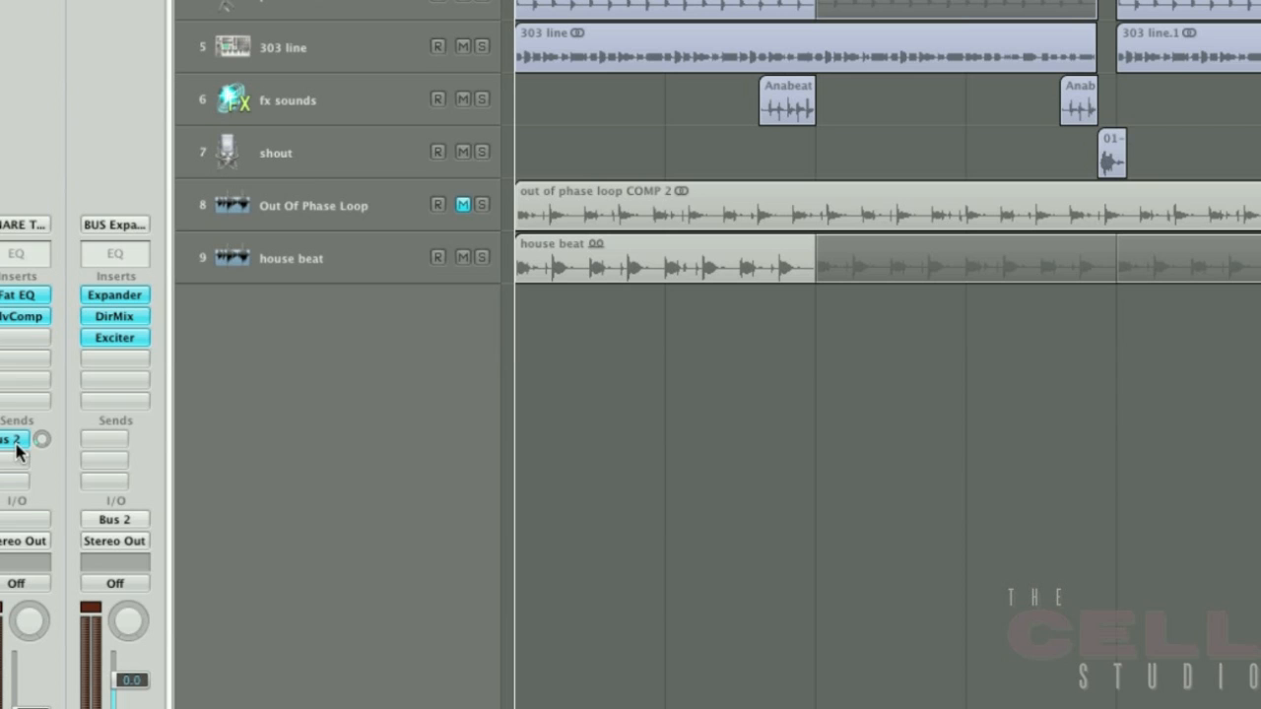
{"action": "left_click", "coordinate": [115, 225]}
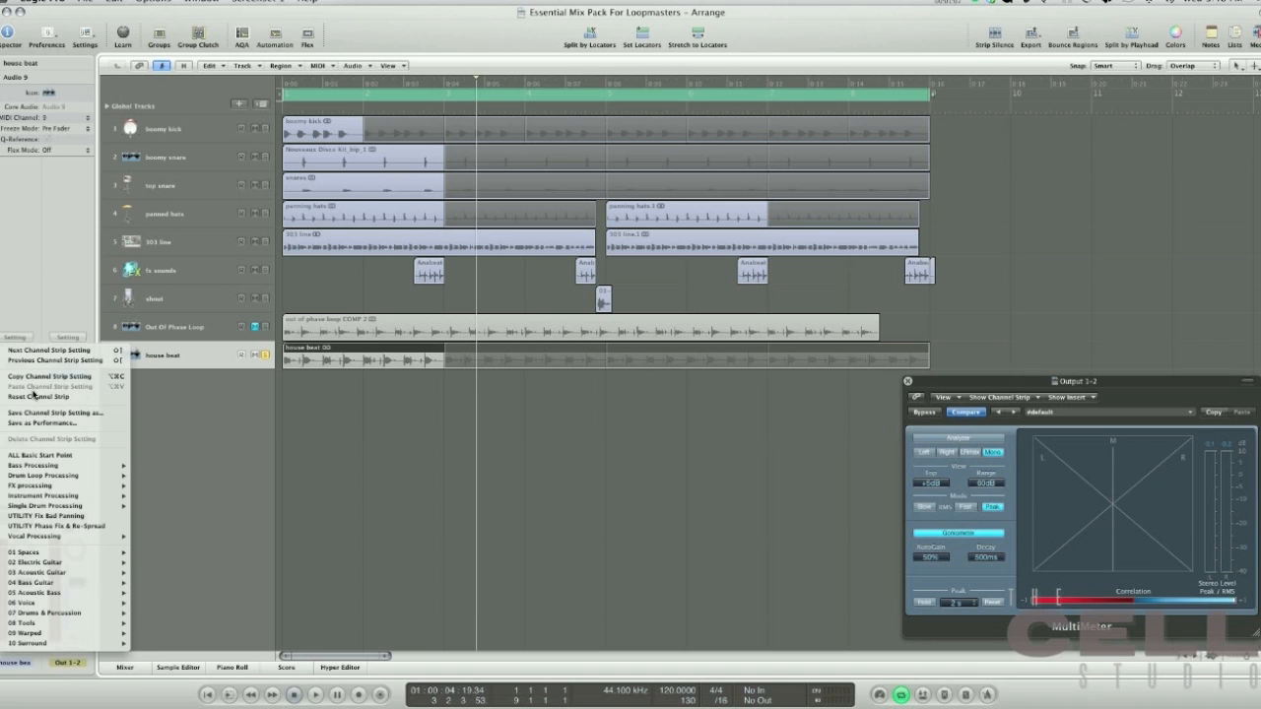
- Apply a DRMLPS Drum Loop Processing preset with Space Designer reverb to the house beat track
{"action": "left_click", "coordinate": [43, 475]}
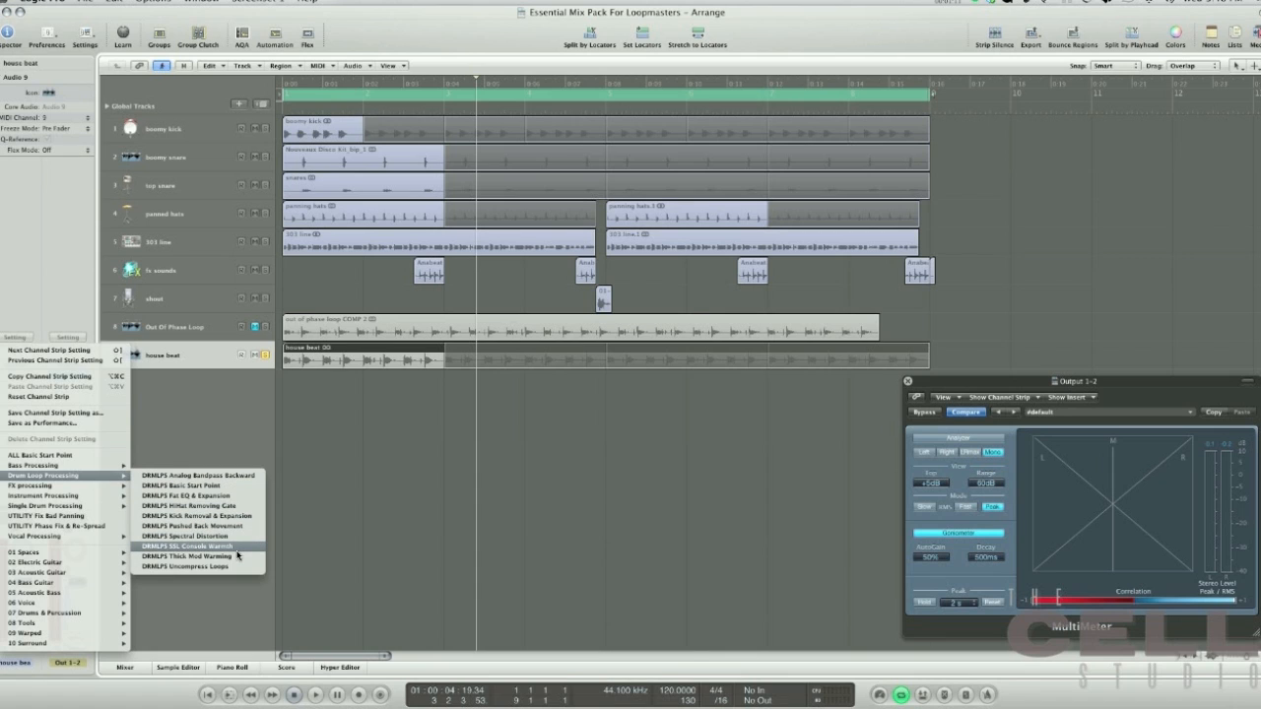
{"action": "left_click", "coordinate": [185, 546]}
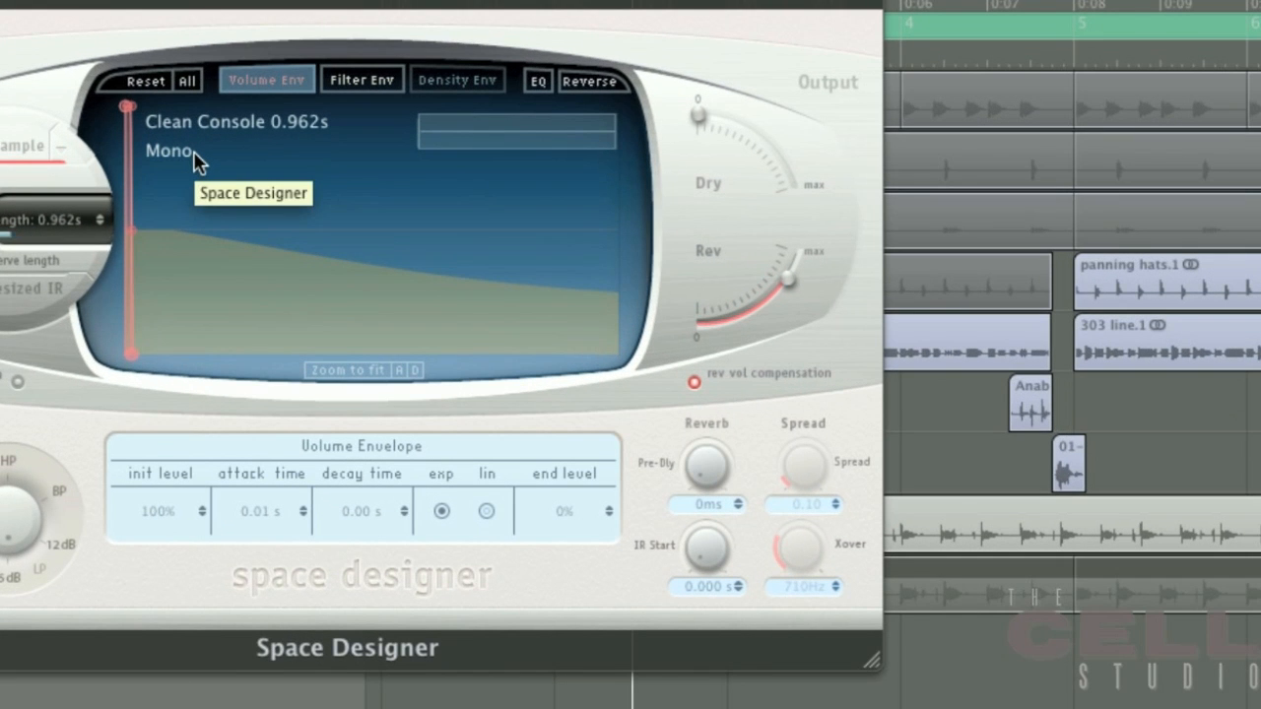
{"action": "mouse_move", "coordinate": [249, 147]}
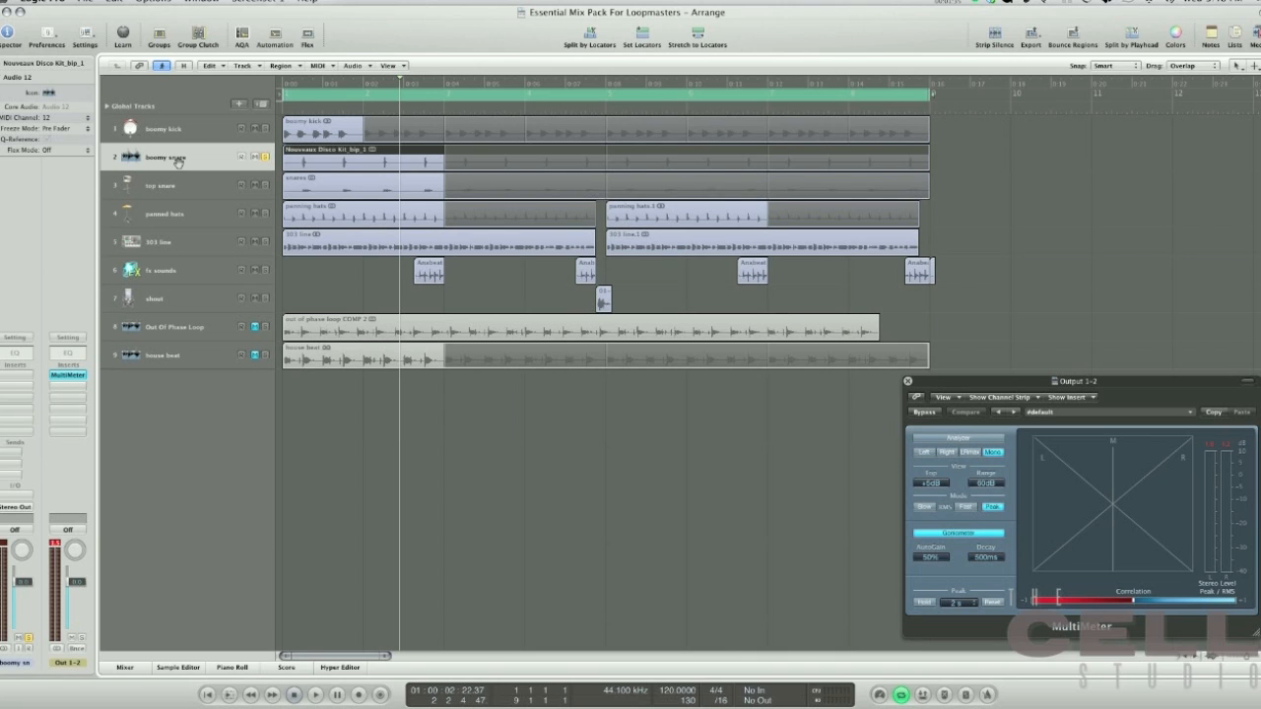
- Load Single Drum Processing > SNARE Less Bottom More Sizzle onto the bouncy snare track
{"action": "left_click", "coordinate": [313, 694]}
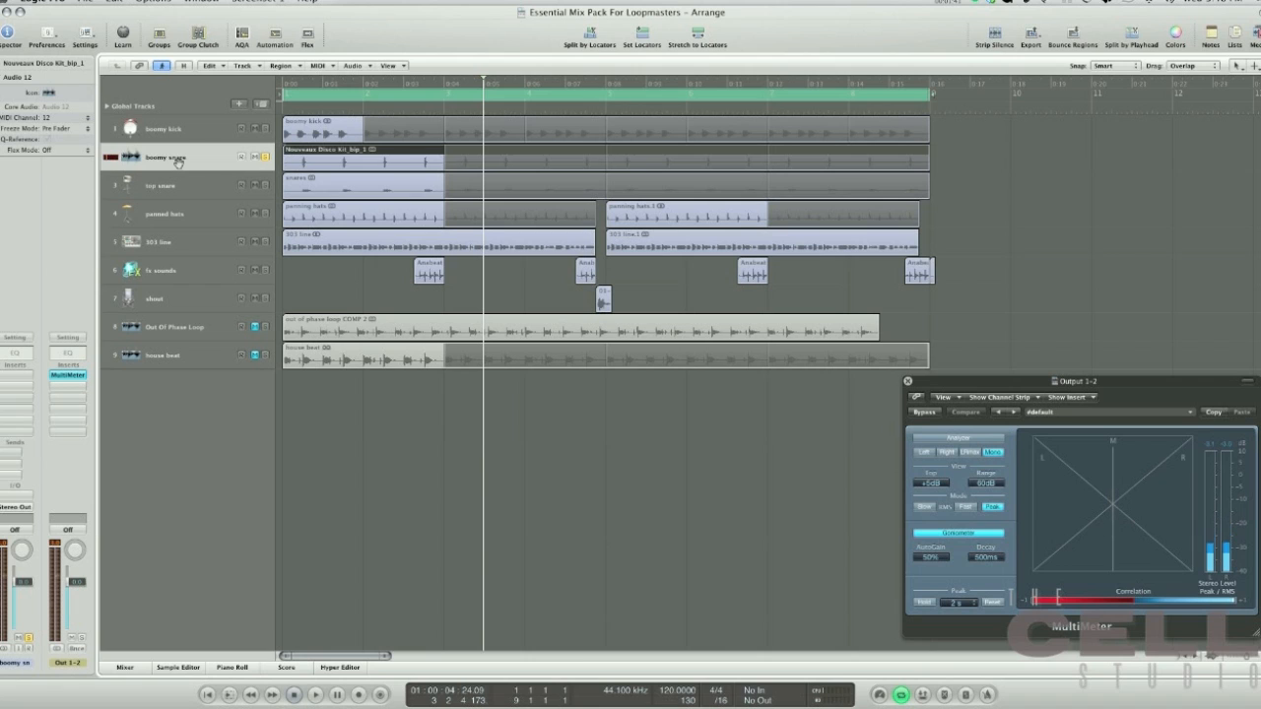
{"action": "left_click", "coordinate": [16, 337]}
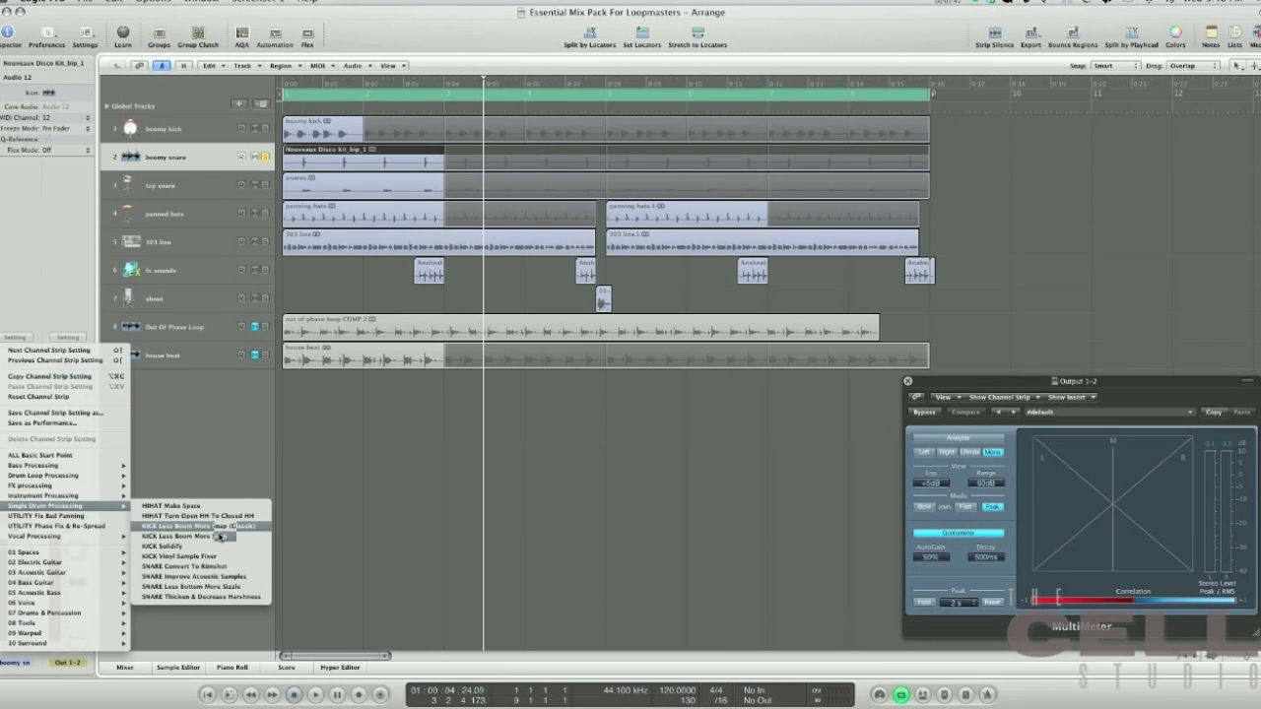
{"action": "mouse_move", "coordinate": [240, 587]}
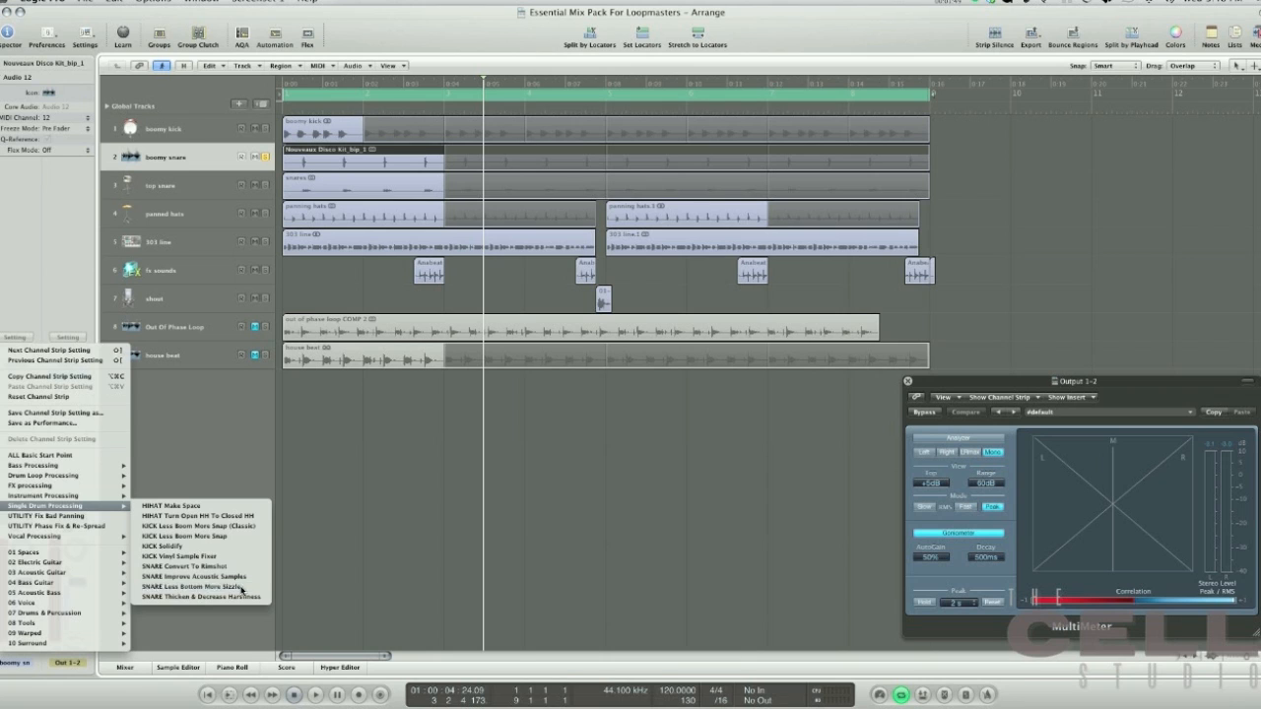
{"action": "left_click", "coordinate": [193, 587]}
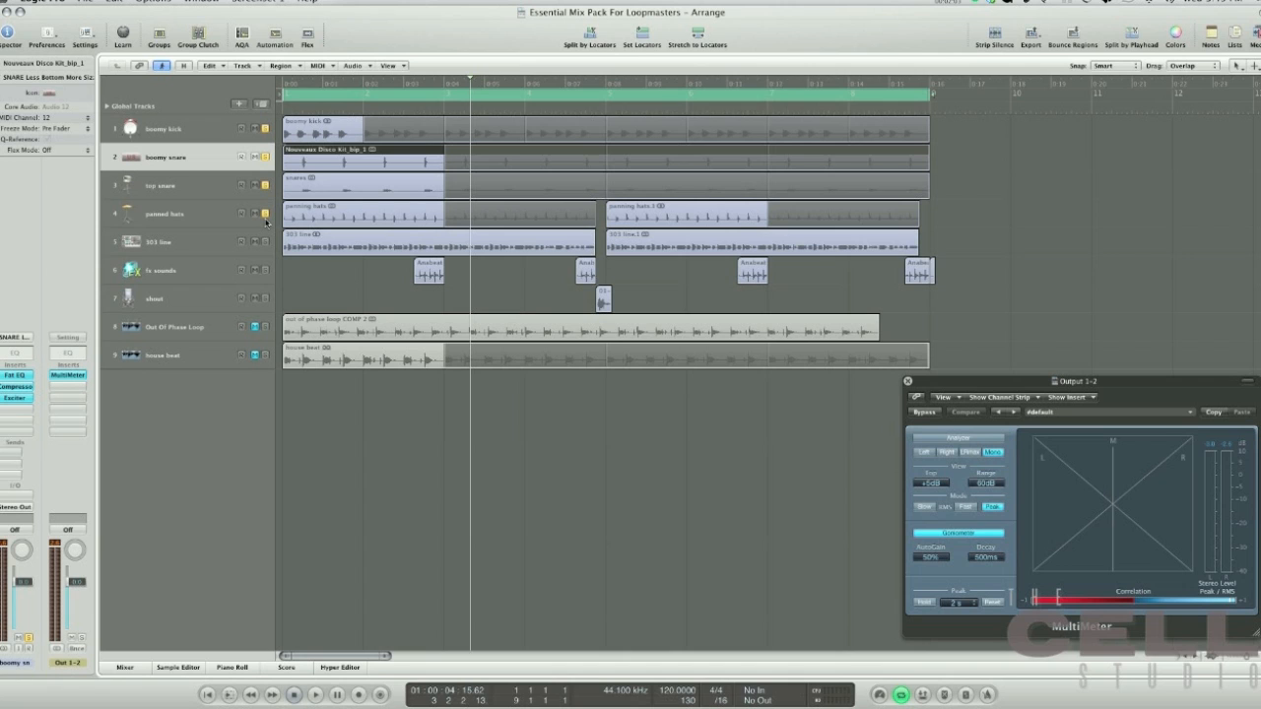
{"action": "left_click", "coordinate": [313, 694]}
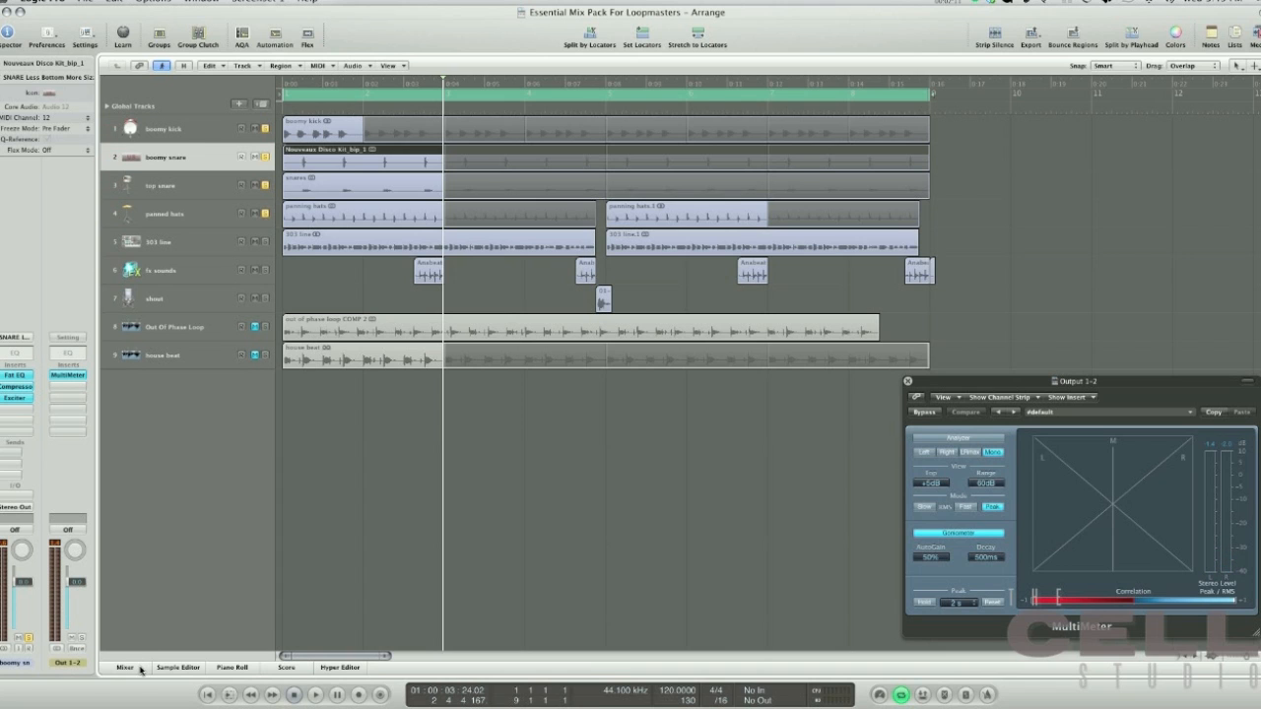
- In the Mixer, give the drum aux strip a Mix Group Busing BUS Drum Comp preset
{"action": "left_click", "coordinate": [124, 668]}
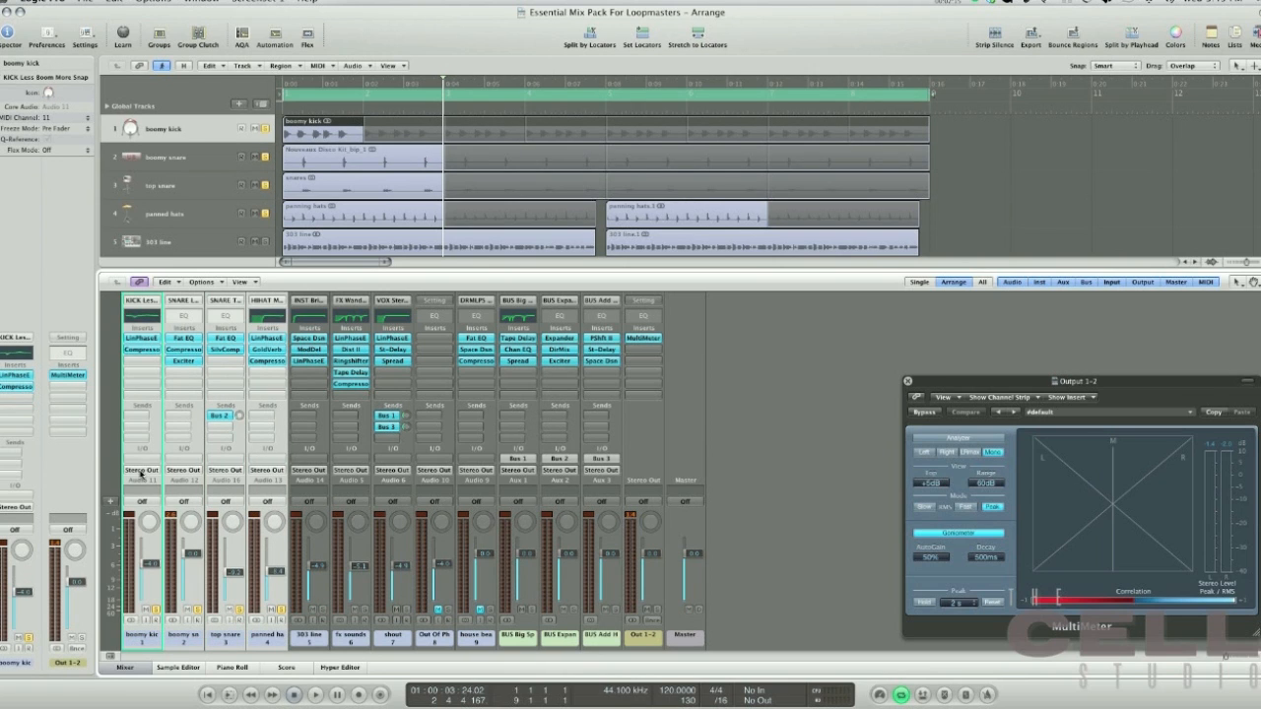
{"action": "left_click", "coordinate": [142, 469]}
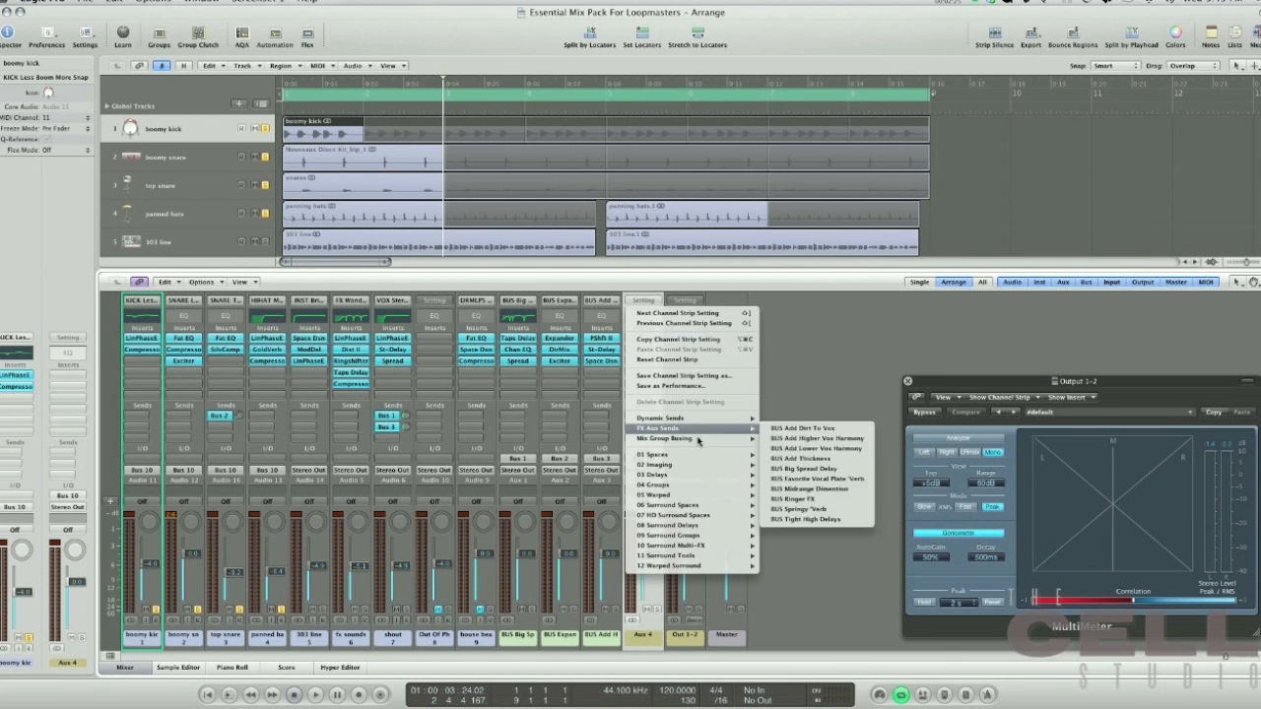
{"action": "mouse_move", "coordinate": [662, 439]}
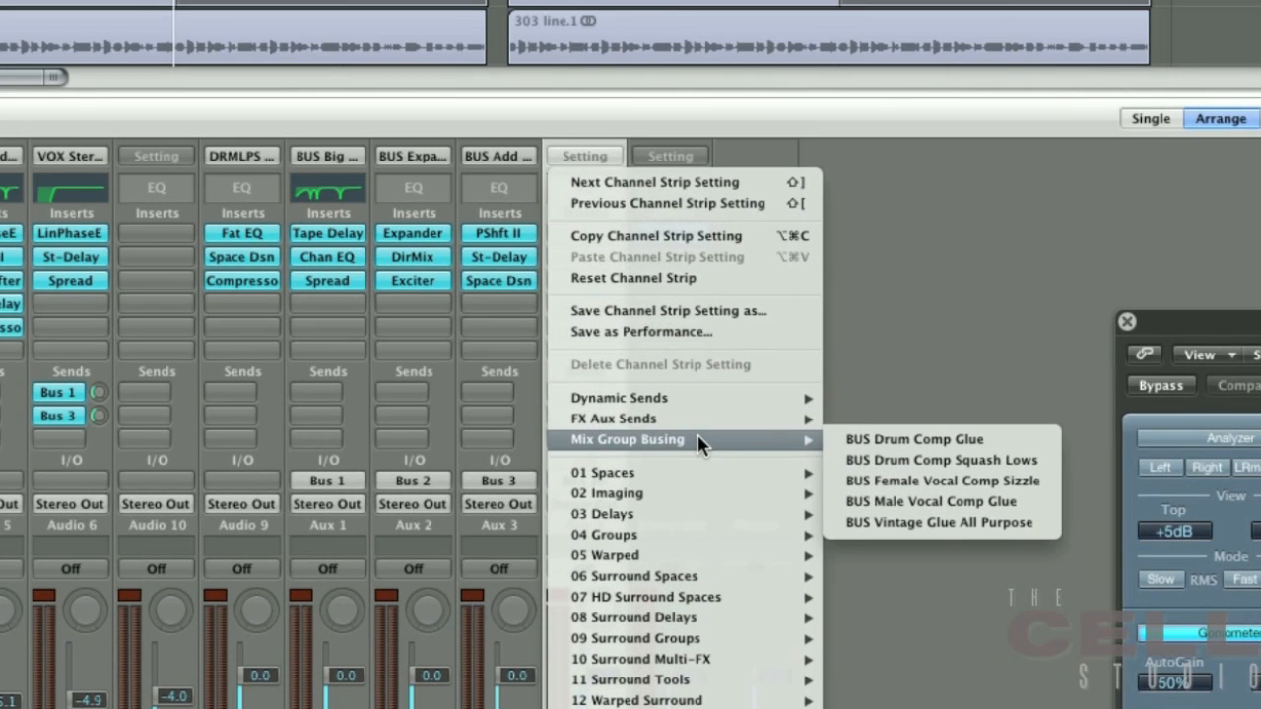
{"action": "mouse_move", "coordinate": [792, 445]}
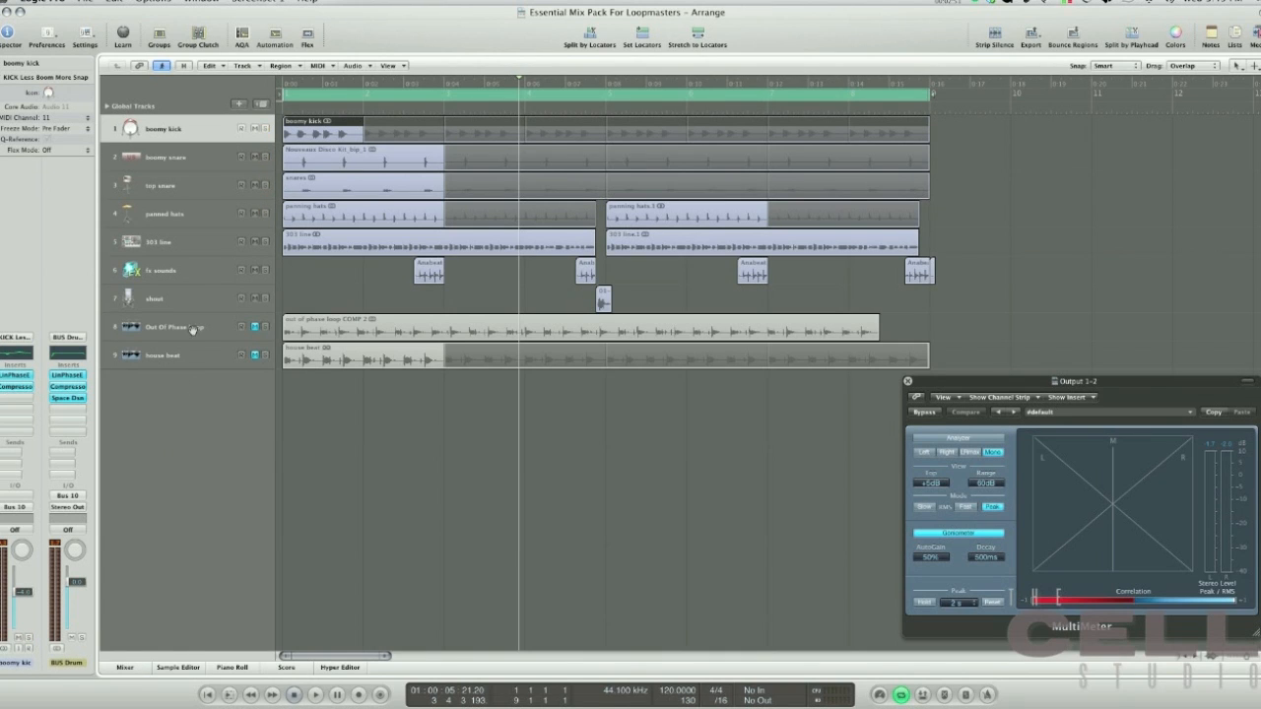
- Select the Out Of Phase Loop track and move the MultiMeter aside for its UTILITY Phase Fix setting
{"action": "left_click", "coordinate": [173, 327]}
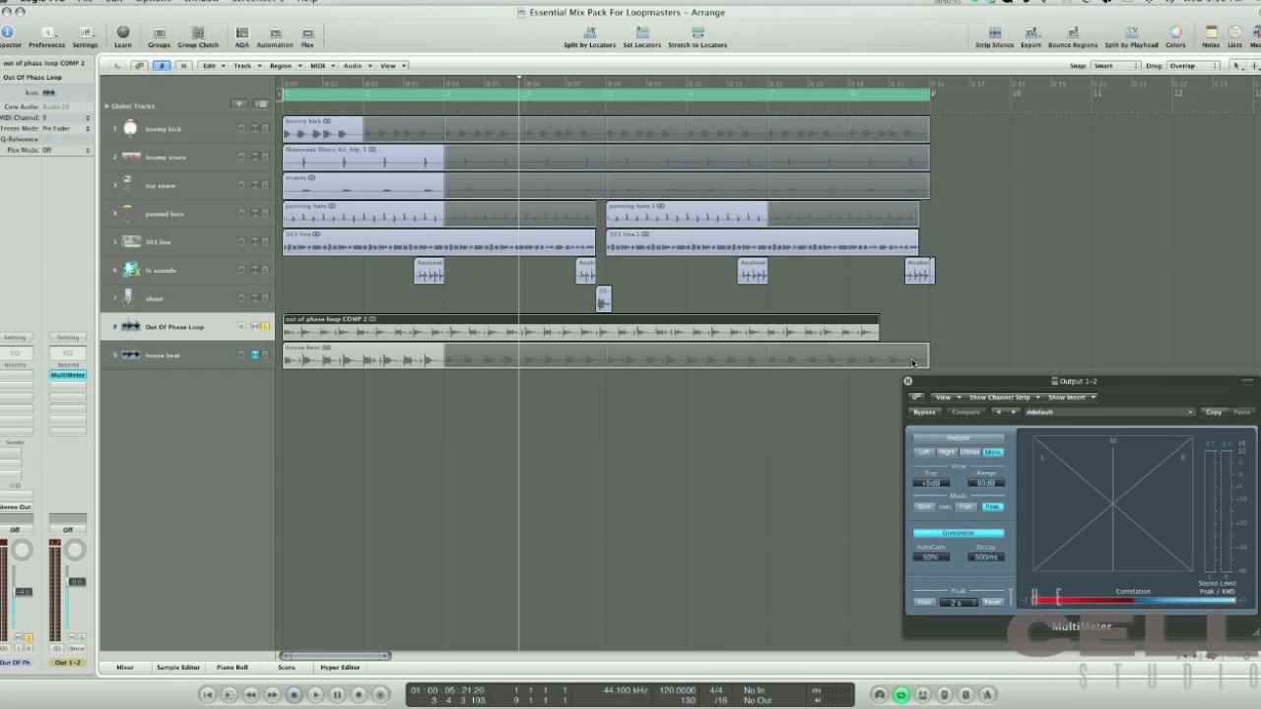
{"action": "left_click_drag", "start_coordinate": [1076, 382], "coordinate": [634, 382]}
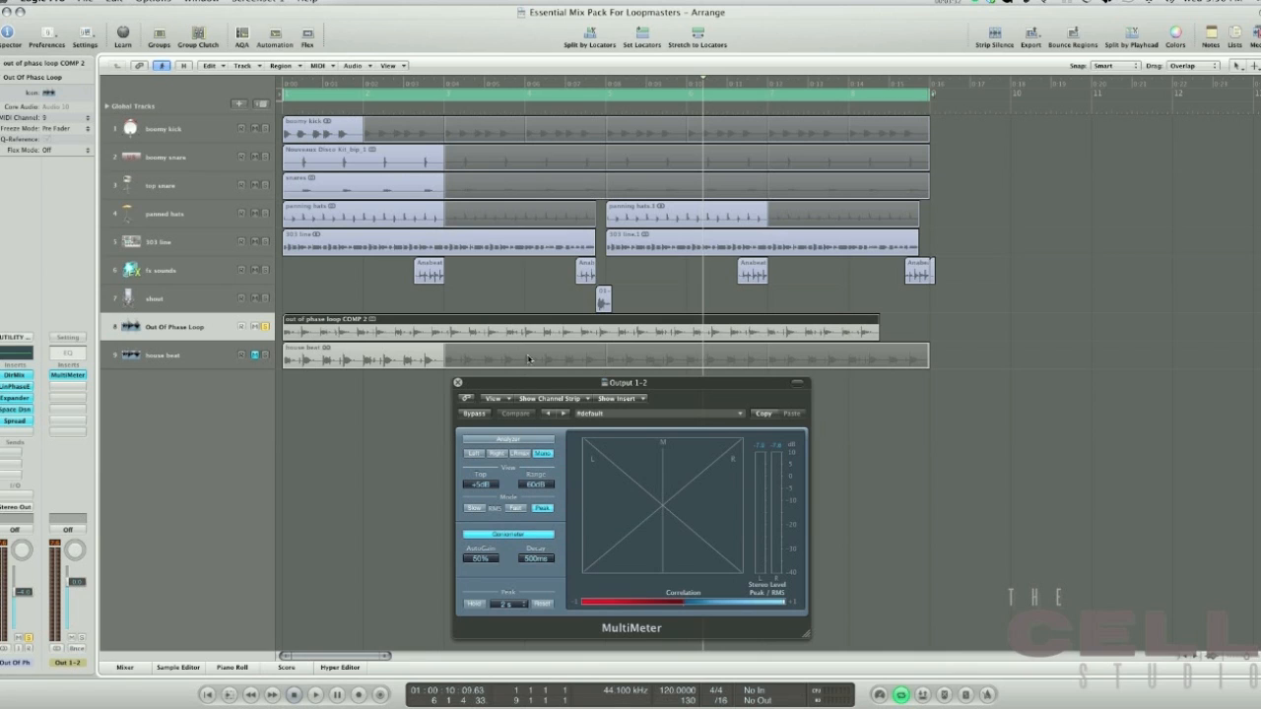
- Close the MultiMeter and load OUTPUT Prepare For Mastering on the main output strip
{"action": "left_click", "coordinate": [457, 382]}
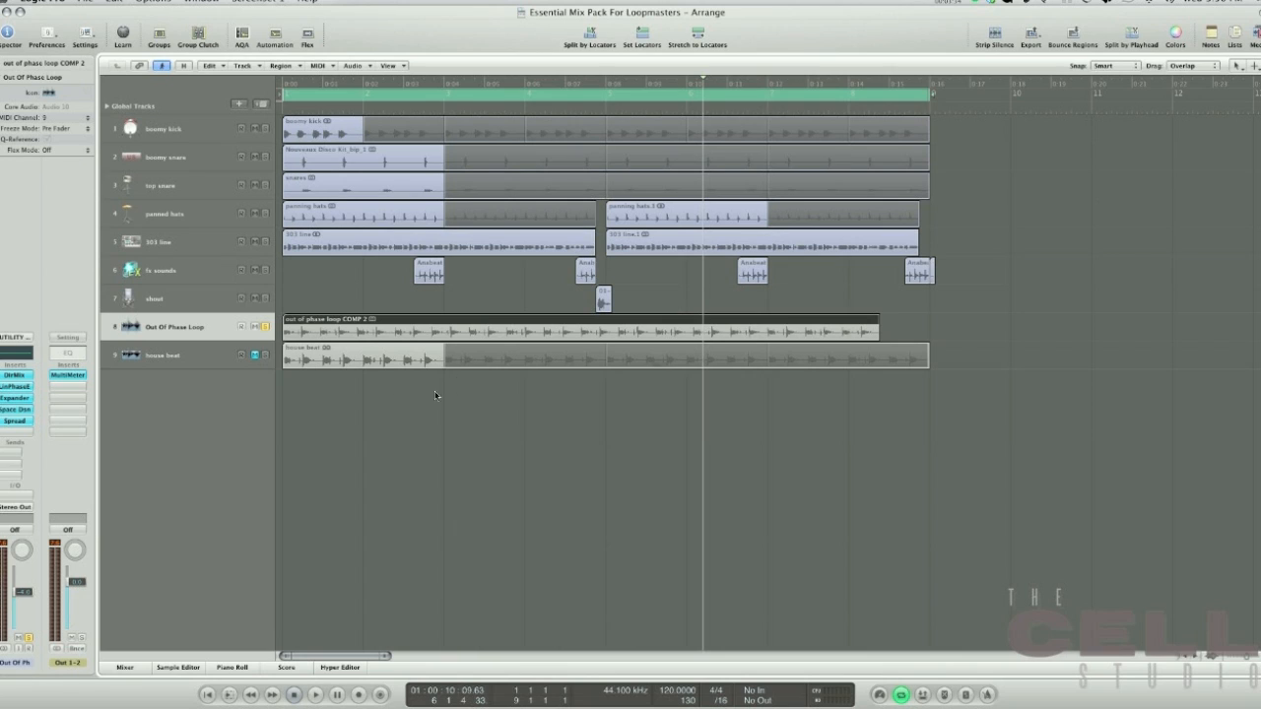
{"action": "left_click", "coordinate": [261, 327]}
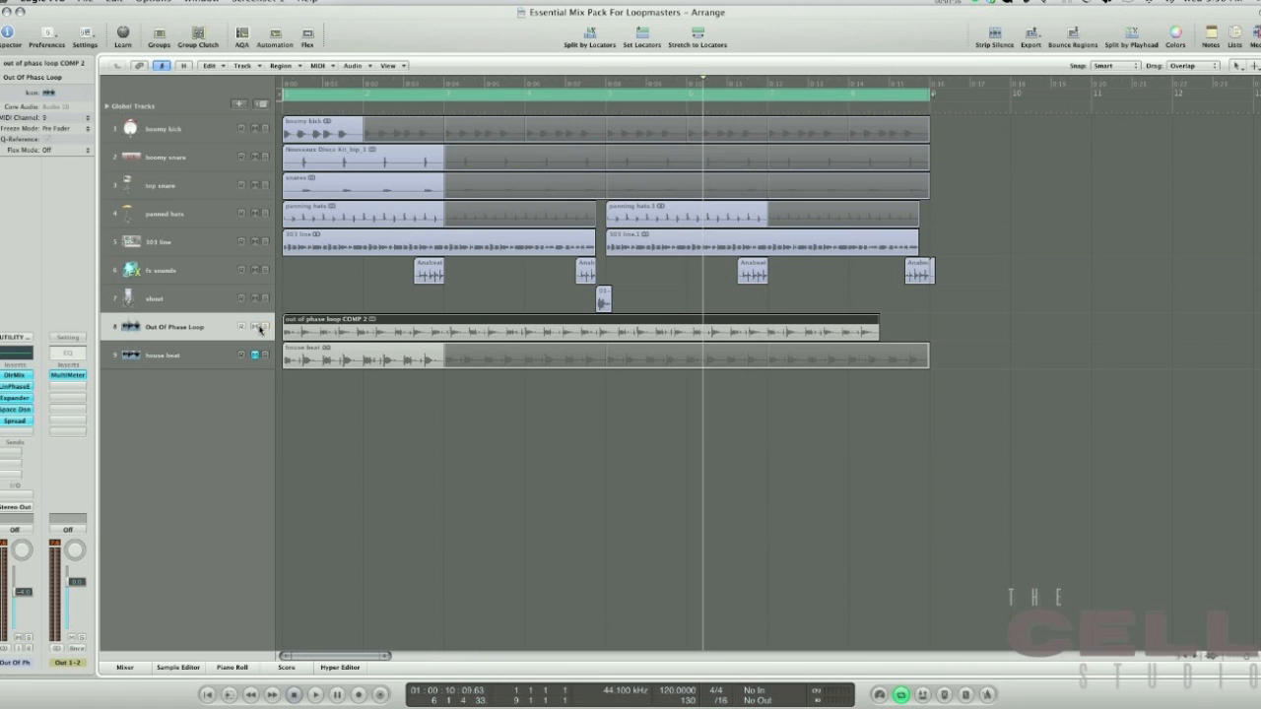
{"action": "left_click", "coordinate": [256, 328]}
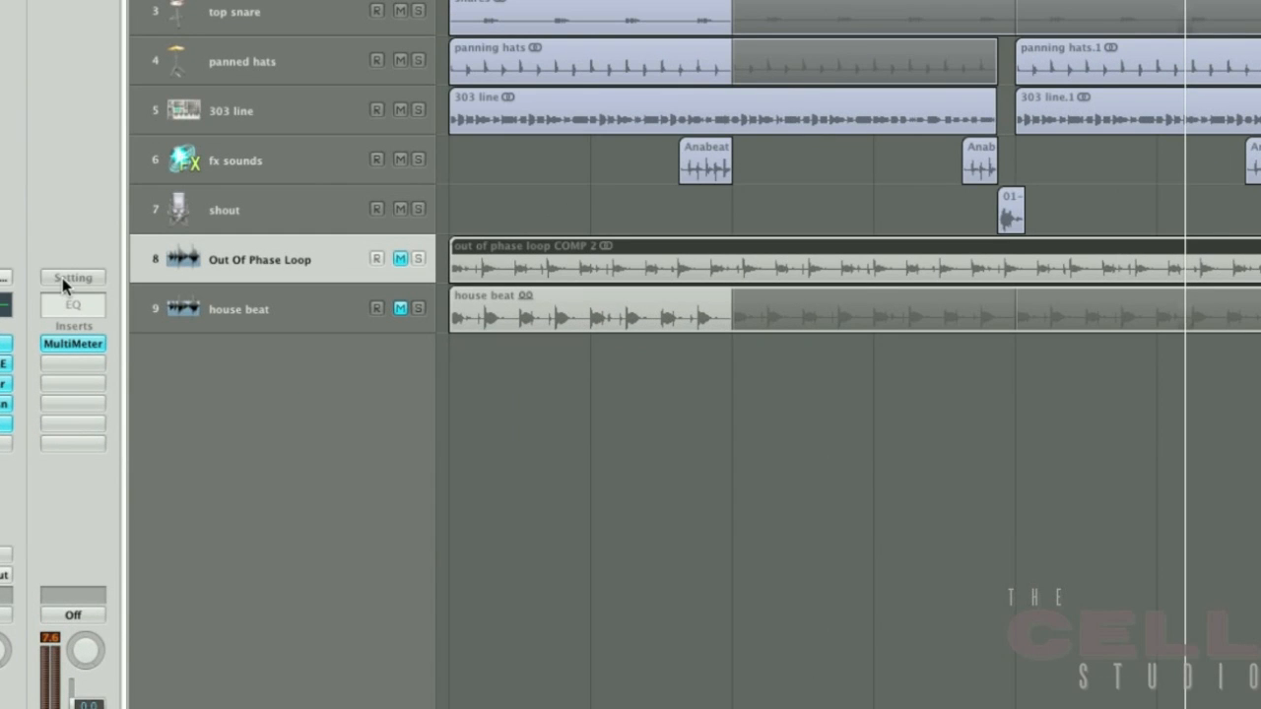
{"action": "left_click", "coordinate": [71, 275]}
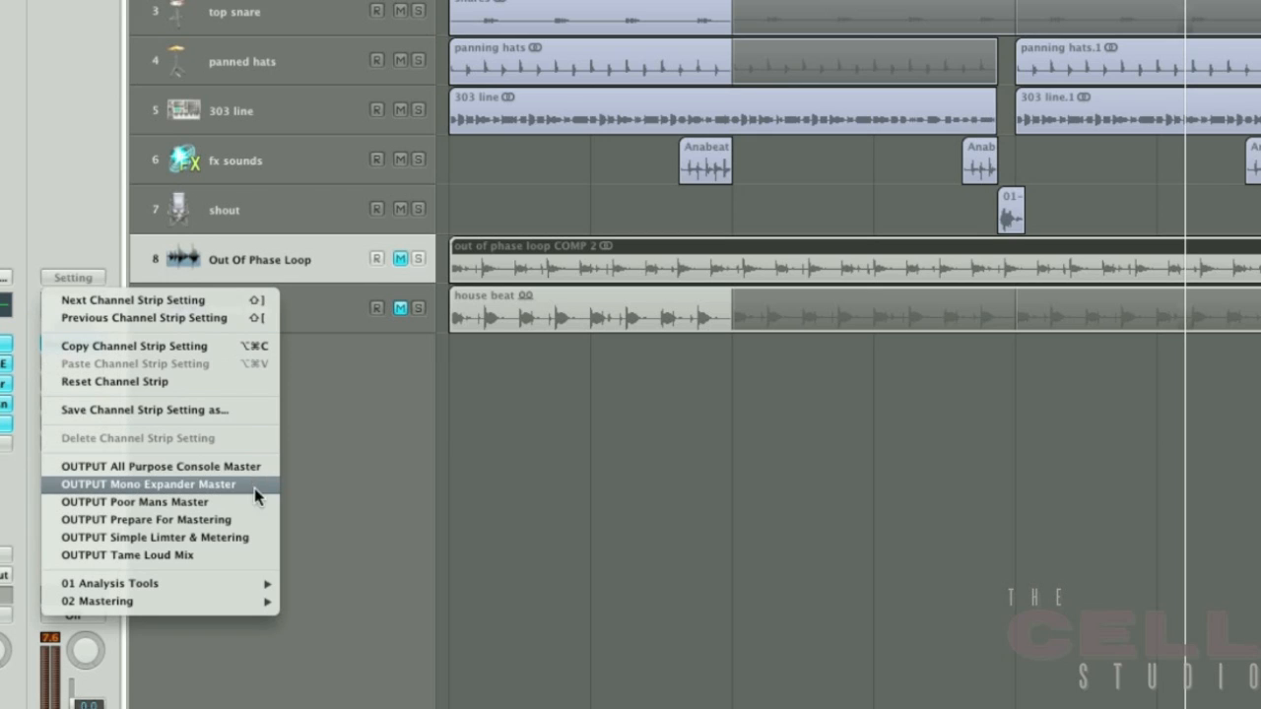
{"action": "mouse_move", "coordinate": [252, 520]}
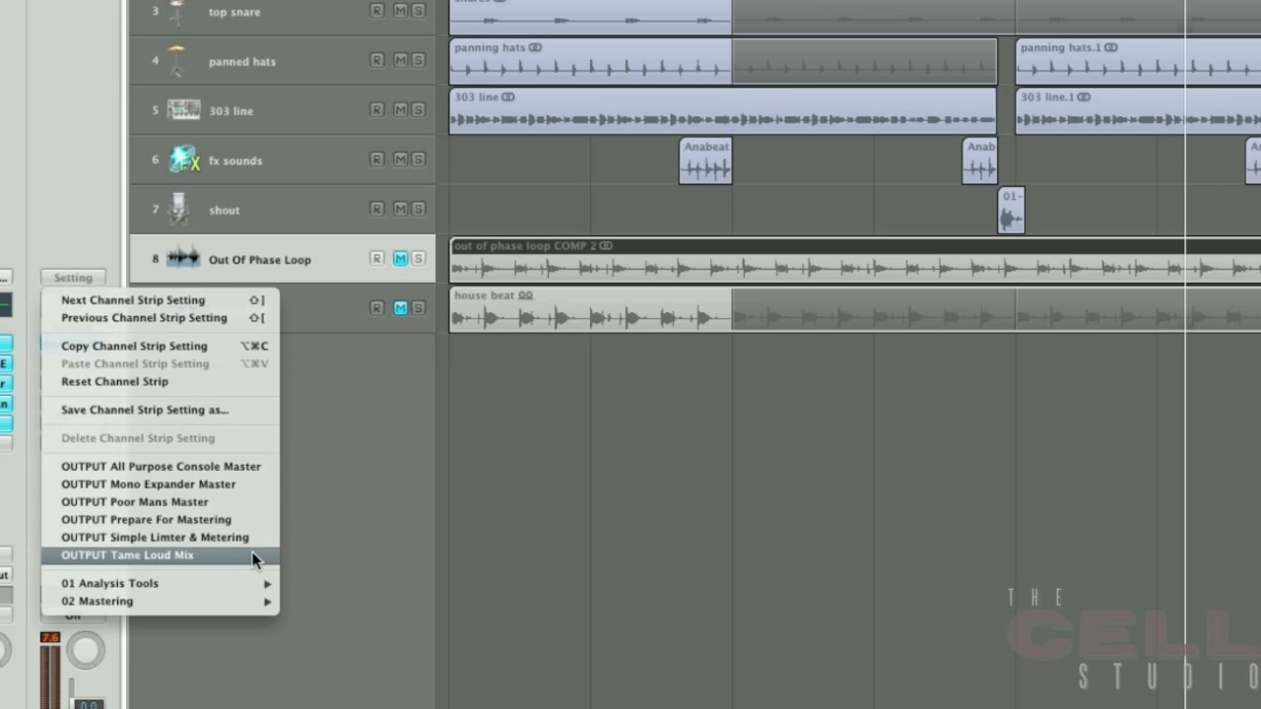
{"action": "mouse_move", "coordinate": [256, 465]}
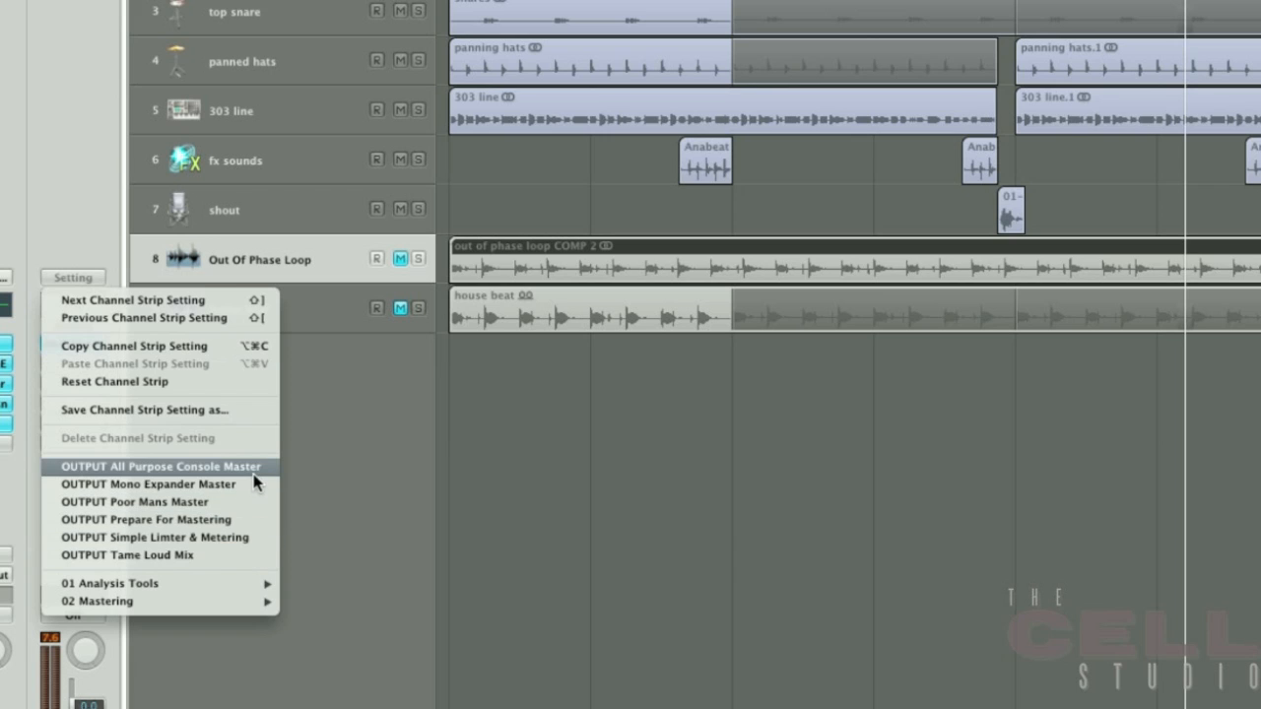
{"action": "mouse_move", "coordinate": [254, 521]}
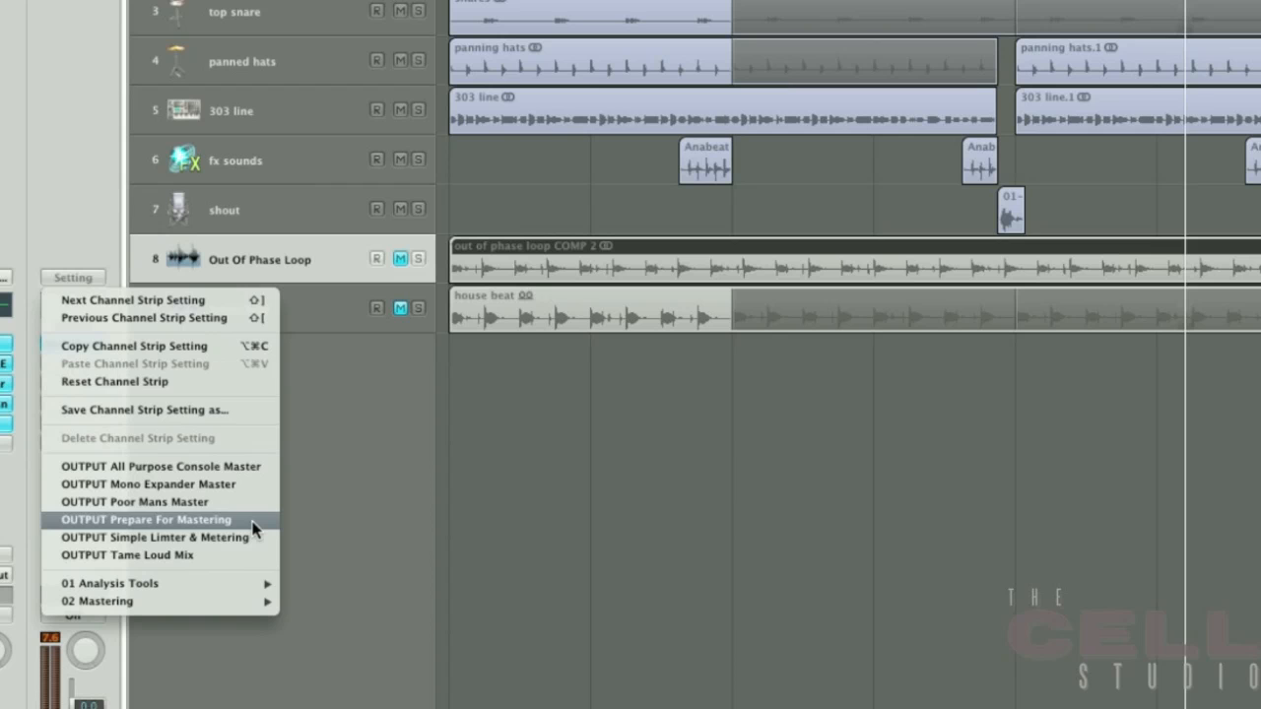
{"action": "left_click", "coordinate": [146, 521]}
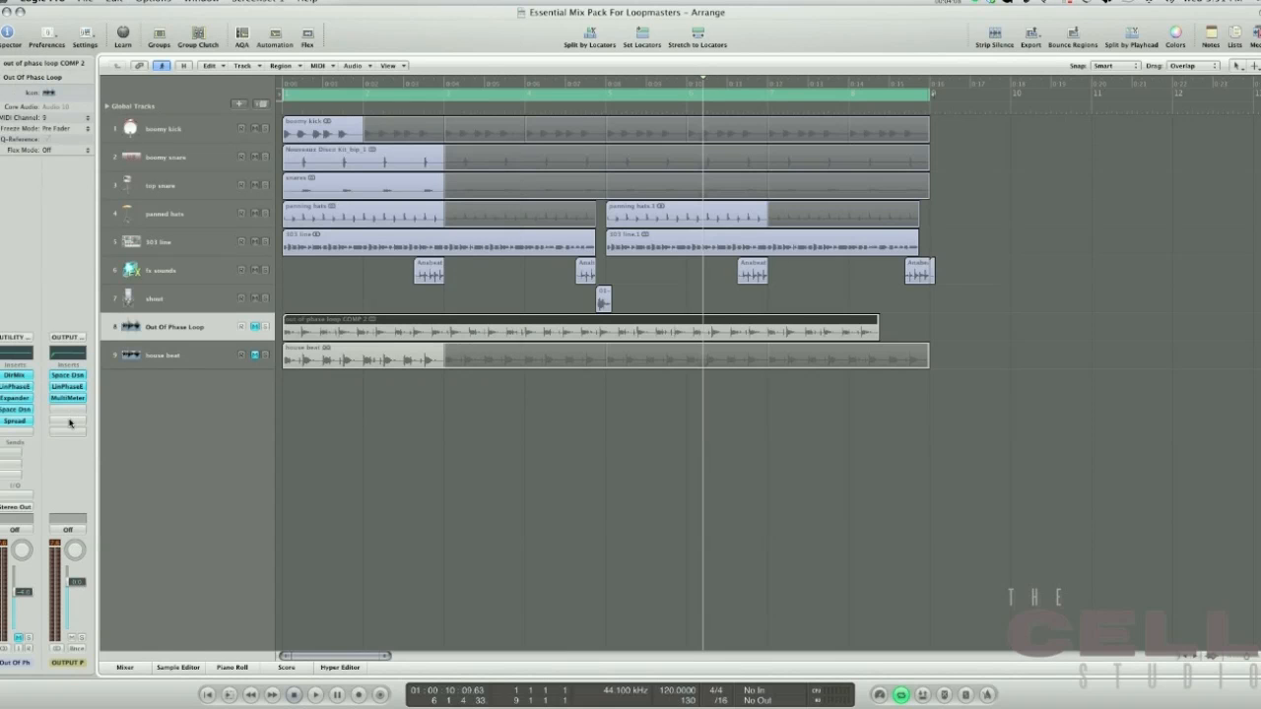
{"action": "left_click", "coordinate": [67, 398]}
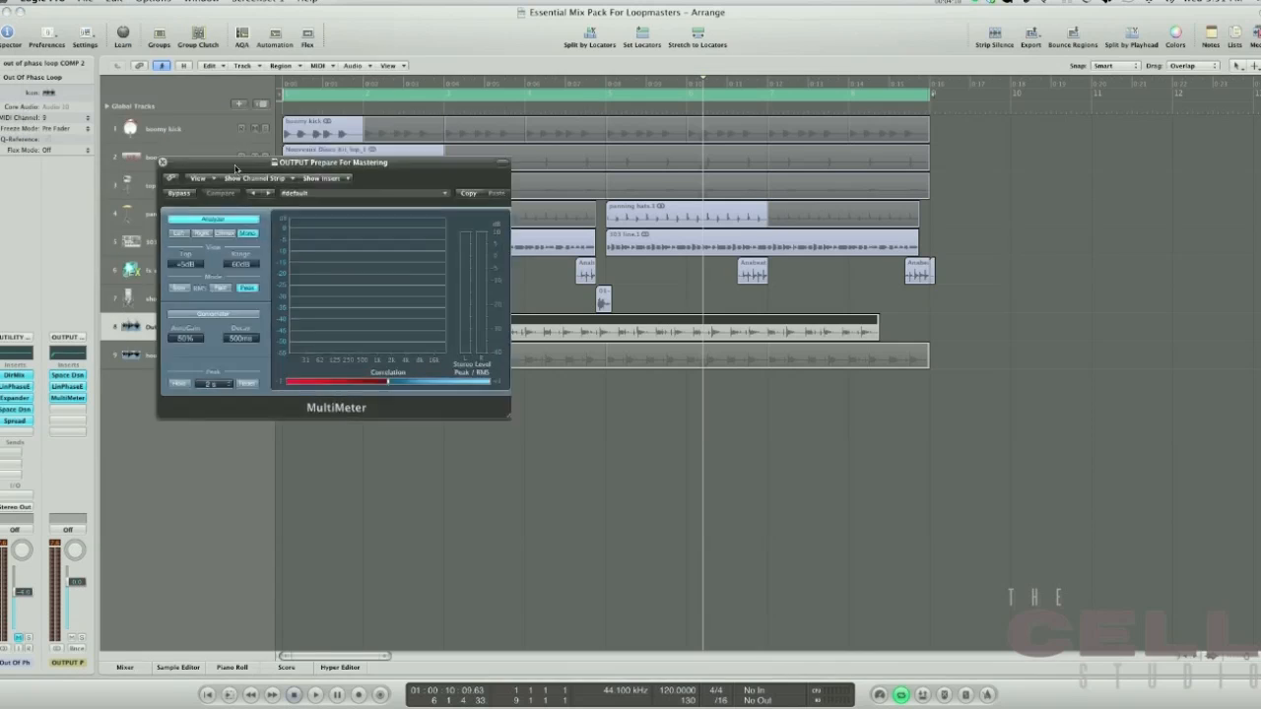
{"action": "left_click_drag", "start_coordinate": [335, 162], "coordinate": [599, 380]}
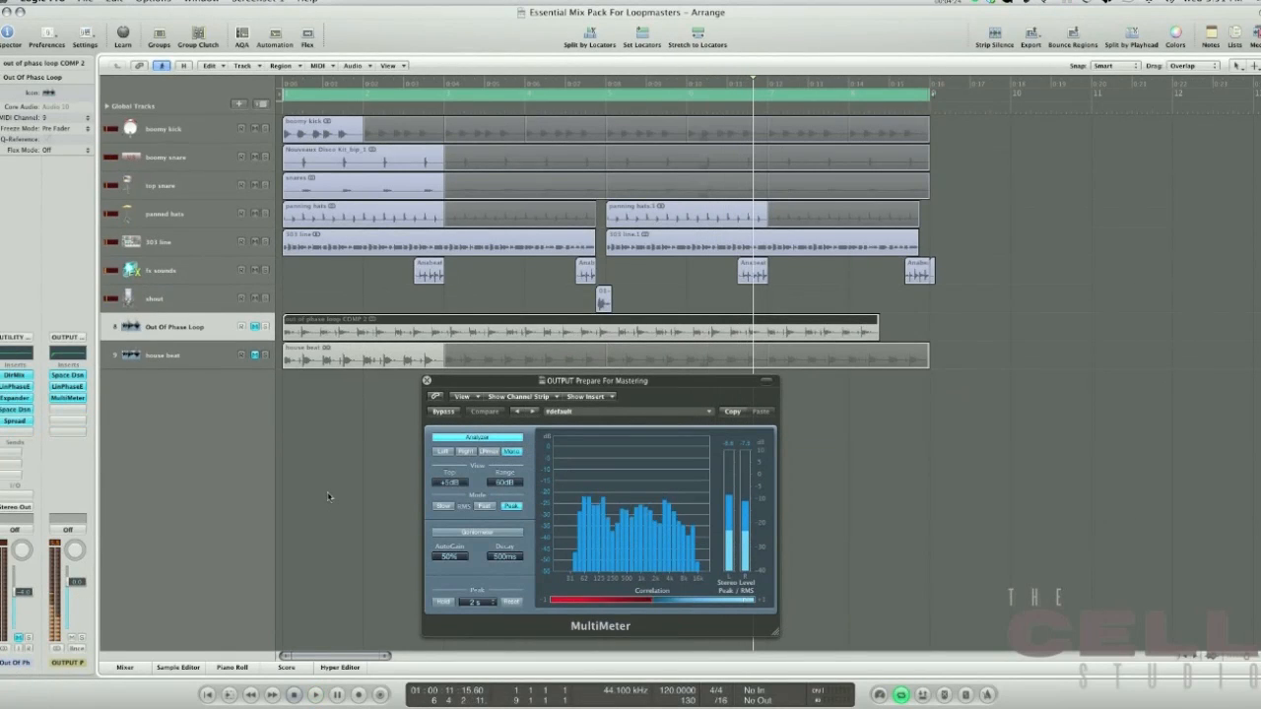
{"action": "left_click", "coordinate": [425, 382]}
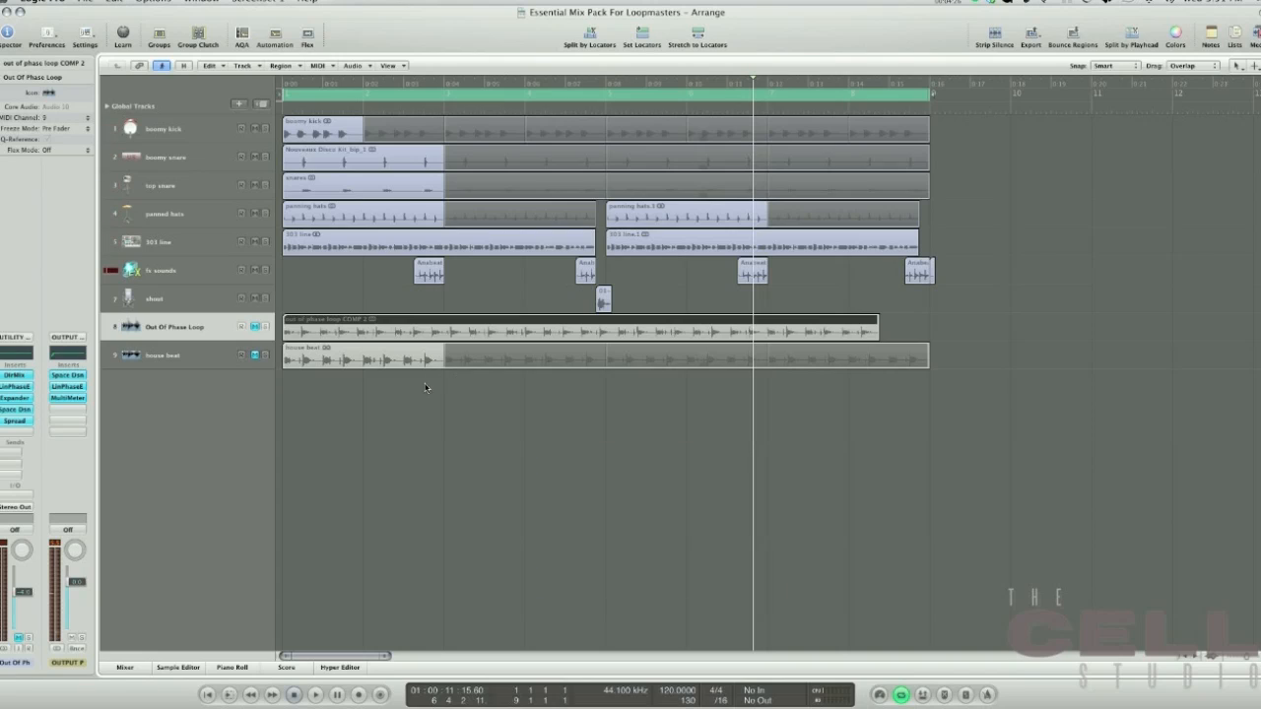